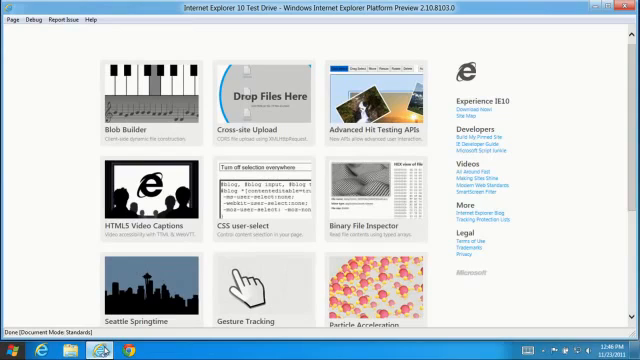
- Try selecting text in the CSS user-select demo's blog post, then load the HTML5 Video Captions demo
left_click(240, 210)
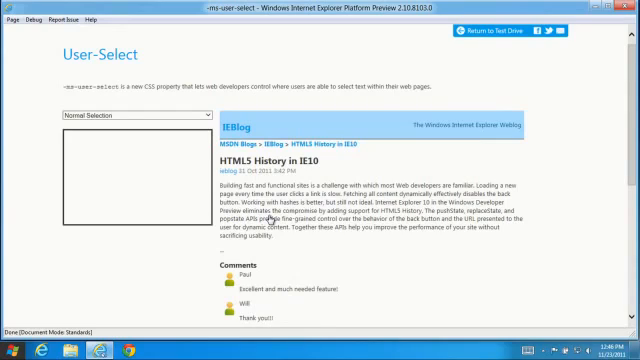
left_click_drag(224, 130, 460, 235)
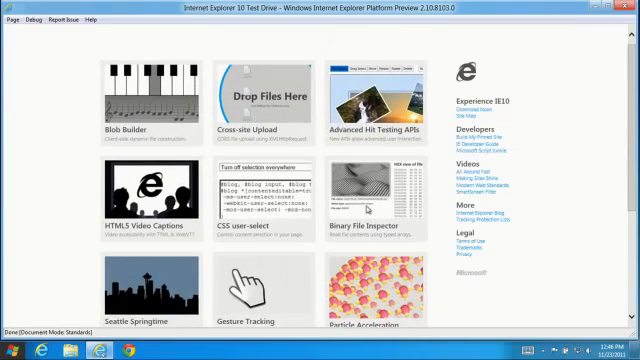
left_click(160, 210)
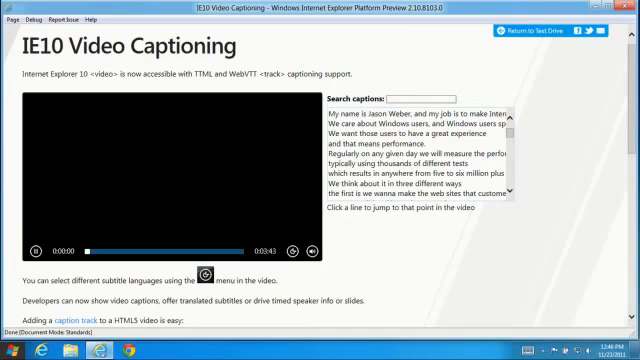